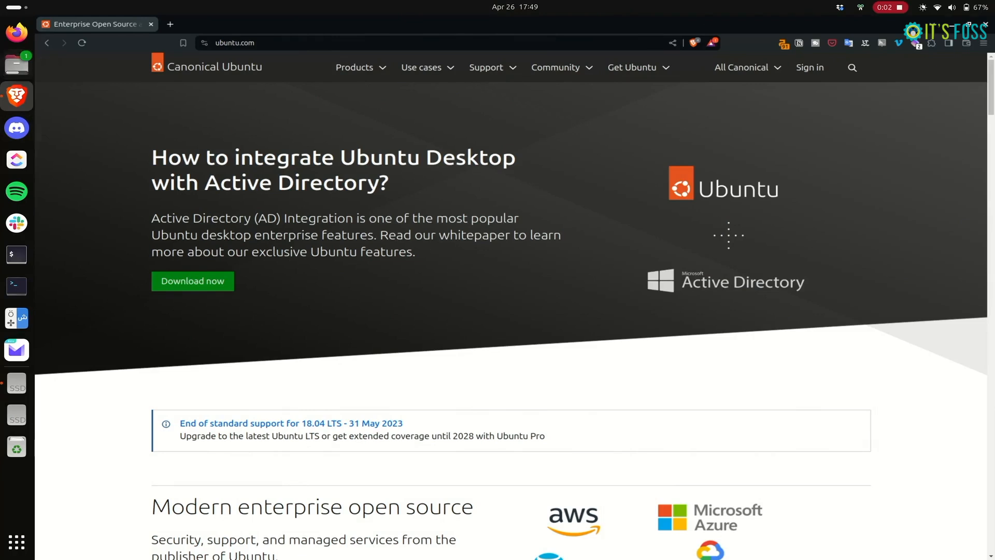
Reach the Ubuntu Desktop download page and glance at alternative downloads in a new tab.
{"action": "left_click", "coordinate": [17, 383]}
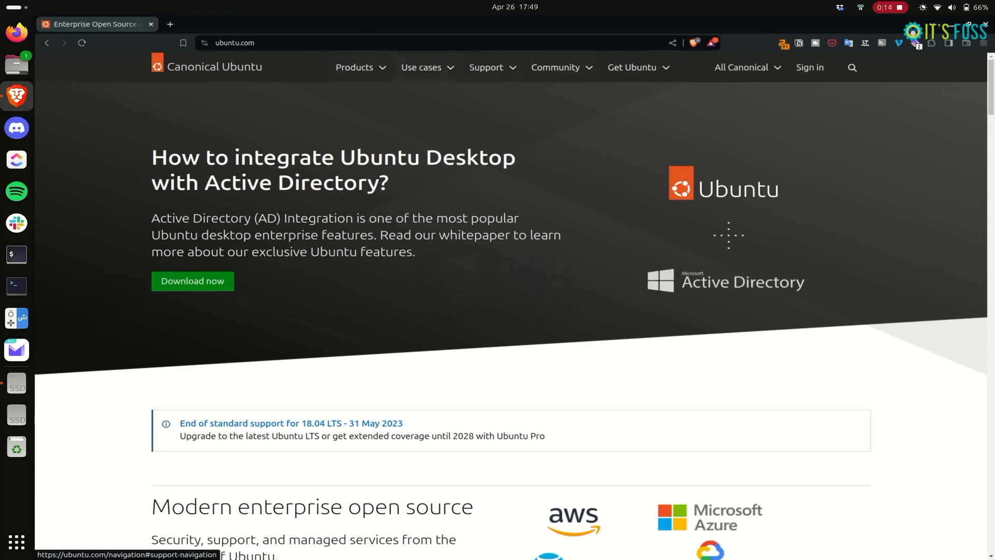
{"action": "left_click", "coordinate": [635, 67]}
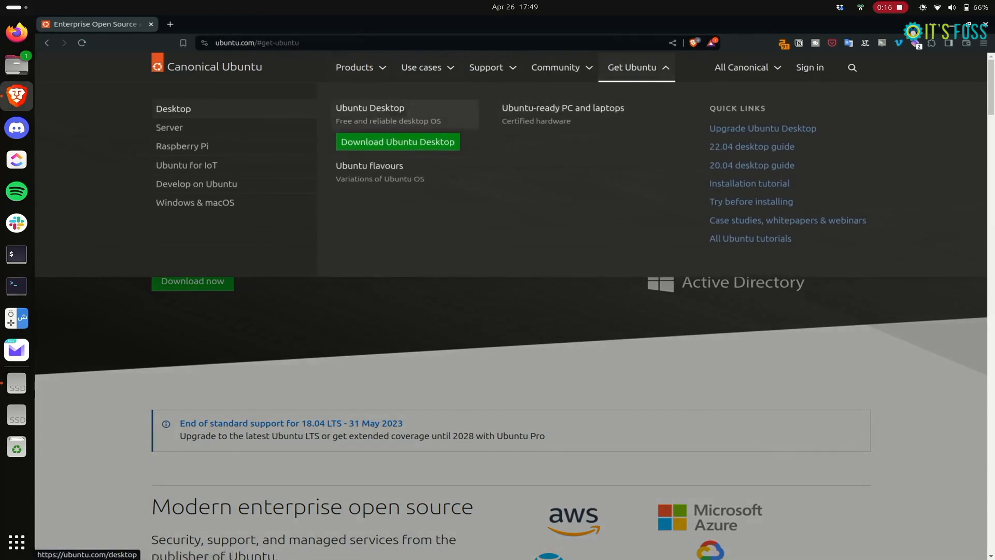
{"action": "left_click", "coordinate": [397, 142]}
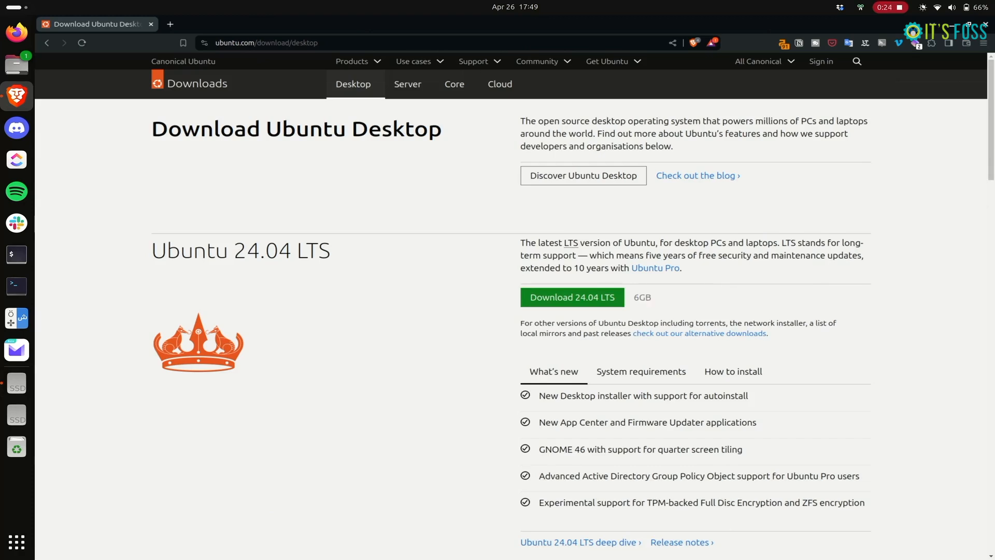
{"action": "mouse_move", "coordinate": [699, 333]}
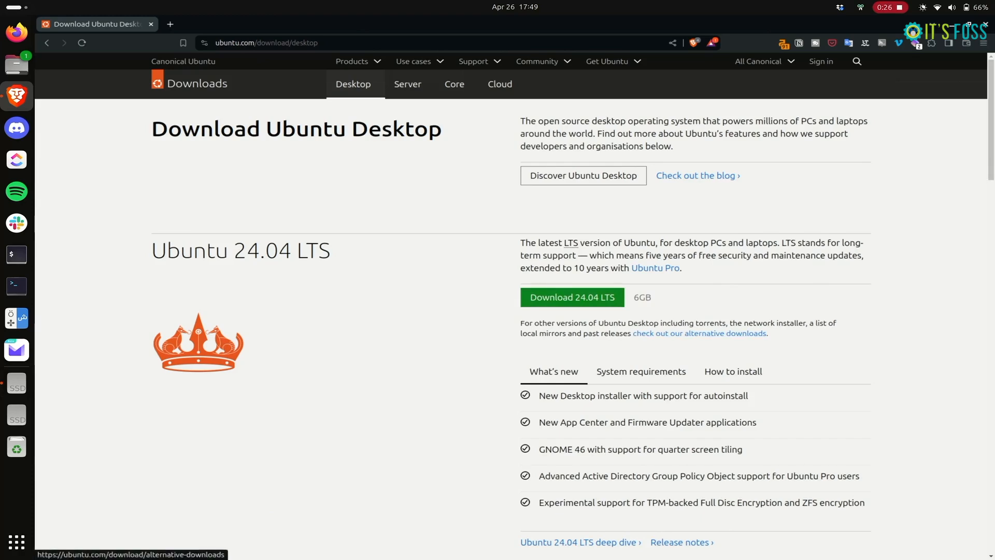
{"action": "left_click", "coordinate": [698, 333]}
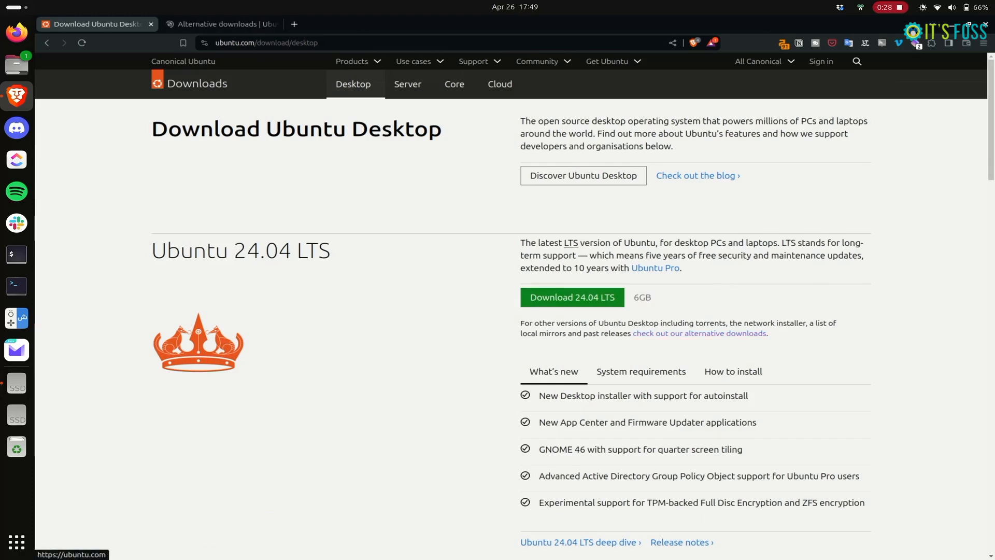
{"action": "left_click", "coordinate": [219, 24]}
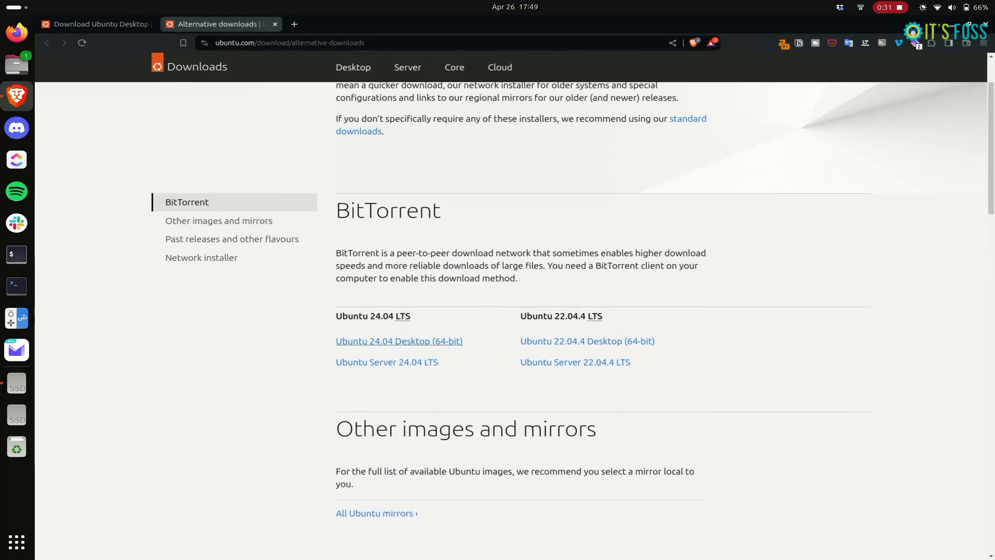
{"action": "left_click", "coordinate": [95, 24]}
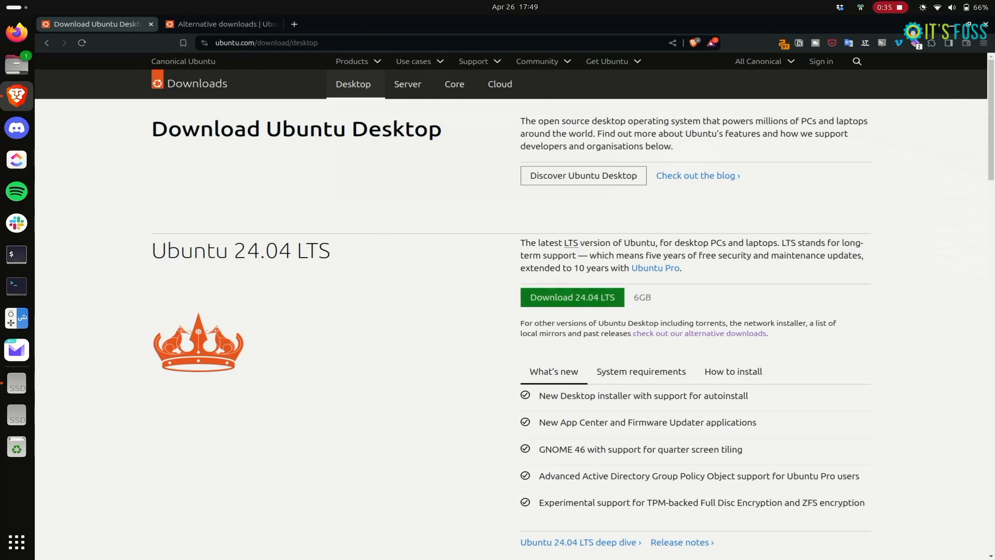
Start the Ubuntu 24.04 LTS desktop download.
{"action": "left_click", "coordinate": [571, 297]}
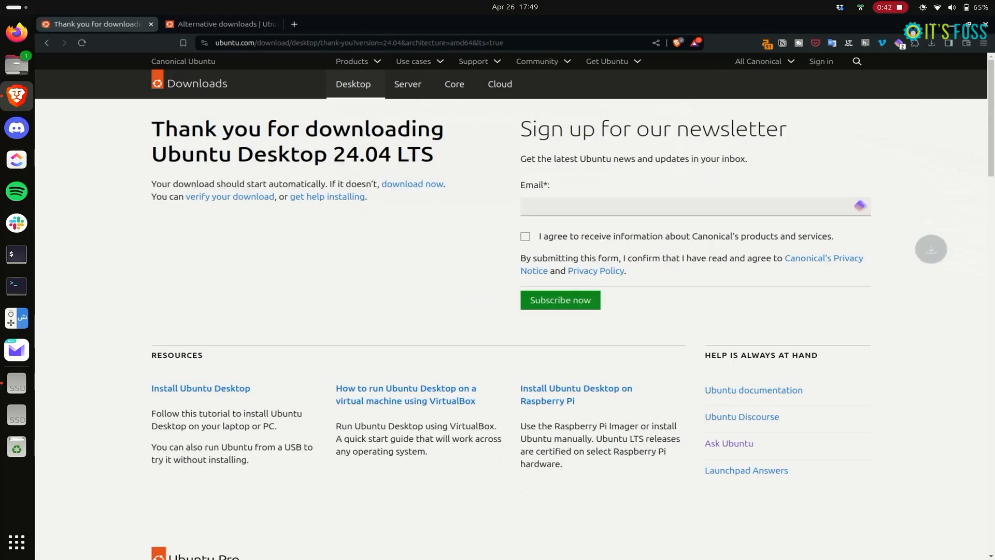
{"action": "left_click", "coordinate": [931, 43]}
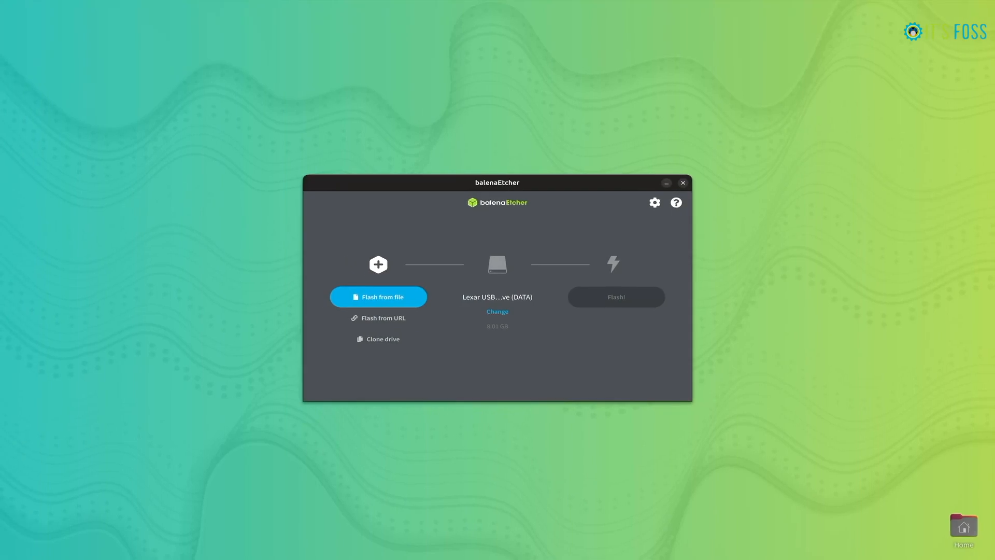
Flash ubuntu-24.04-desktop-amd64.iso from Downloads onto the USB drive, authenticating with the password.
{"action": "left_click", "coordinate": [377, 296]}
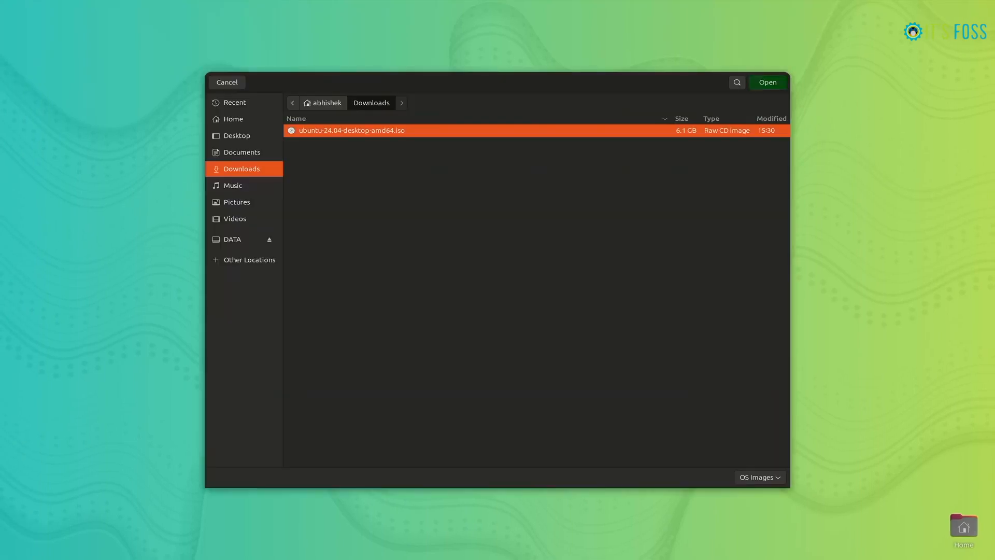
{"action": "left_click", "coordinate": [766, 82]}
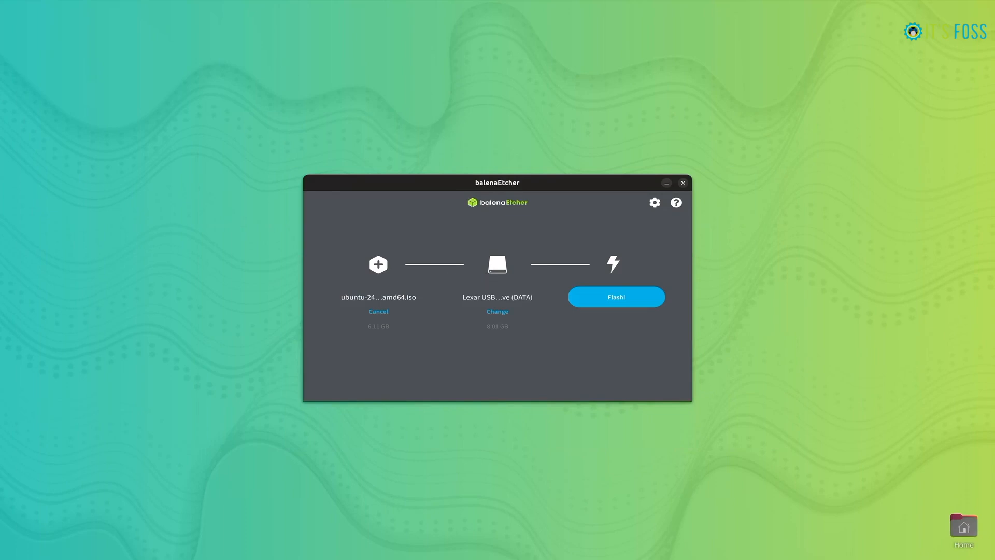
{"action": "left_click", "coordinate": [614, 296]}
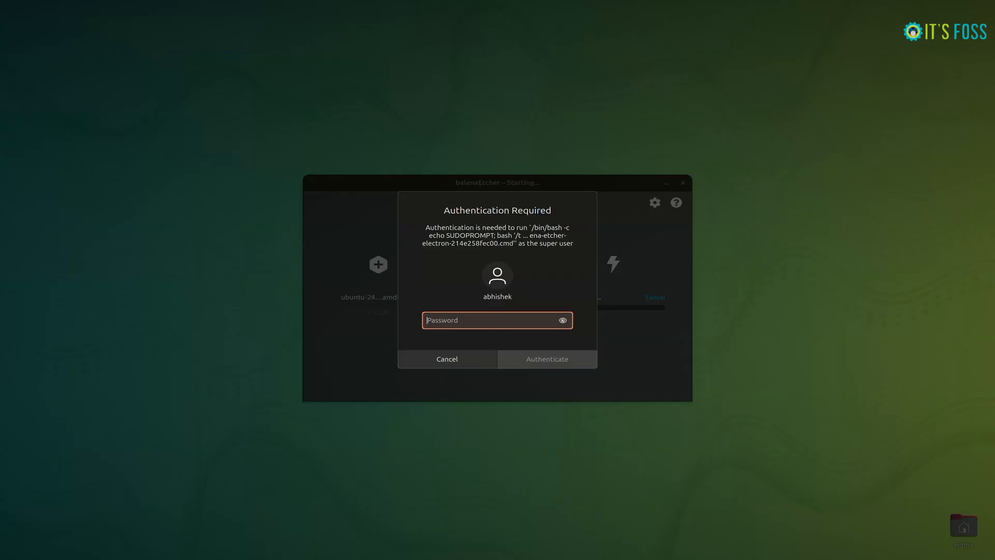
{"action": "type", "text": "password"}
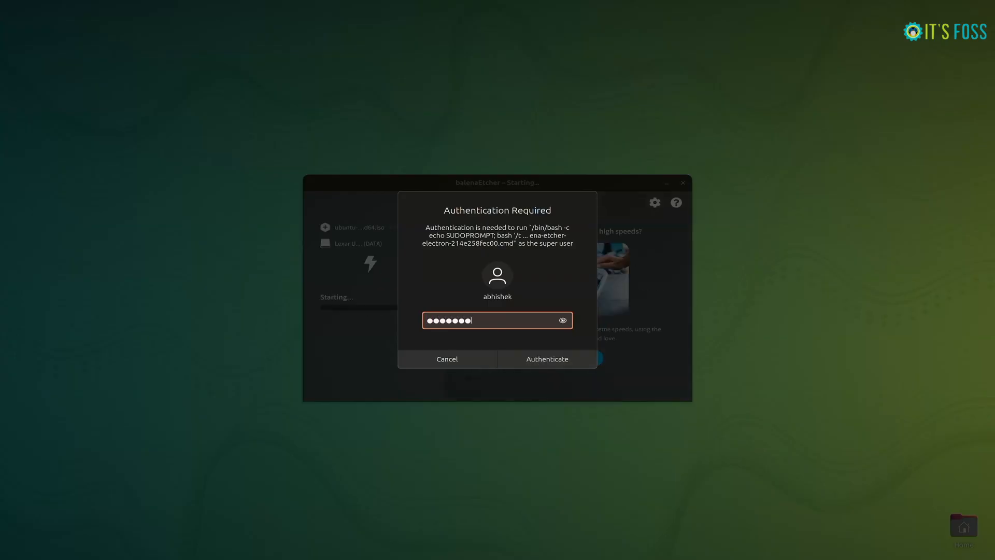
{"action": "left_click", "coordinate": [546, 359]}
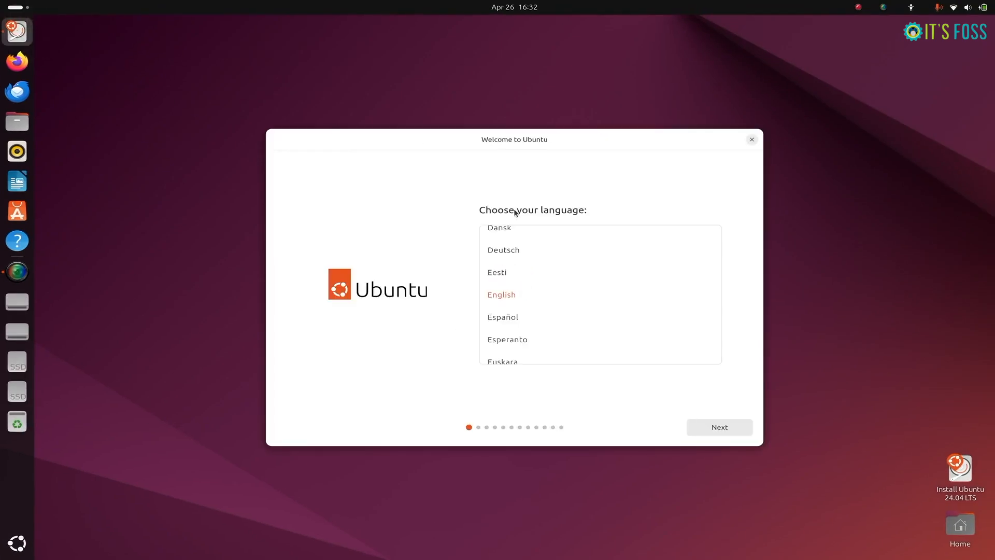
Continue with English, default accessibility and the connected Wi-Fi network.
{"action": "left_click", "coordinate": [719, 426]}
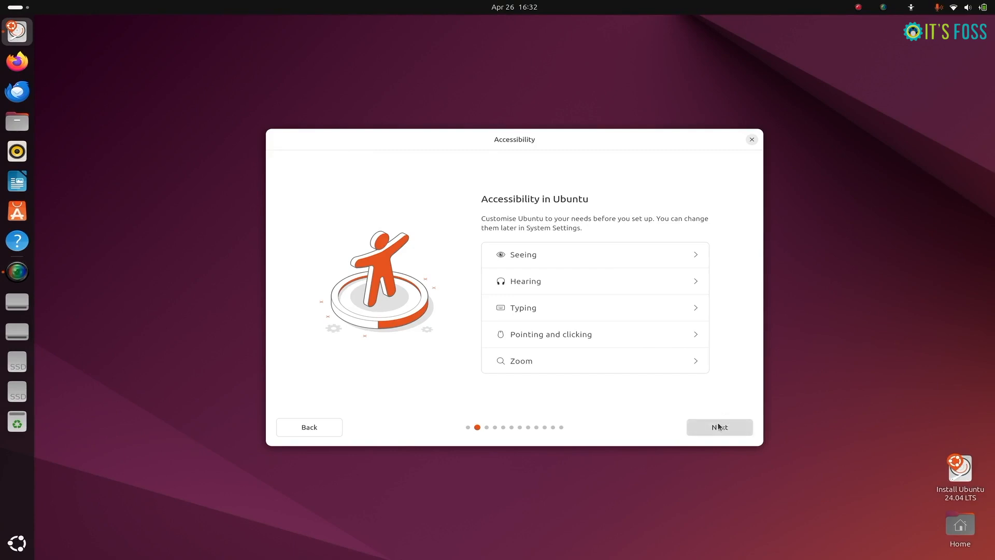
{"action": "left_click", "coordinate": [718, 426]}
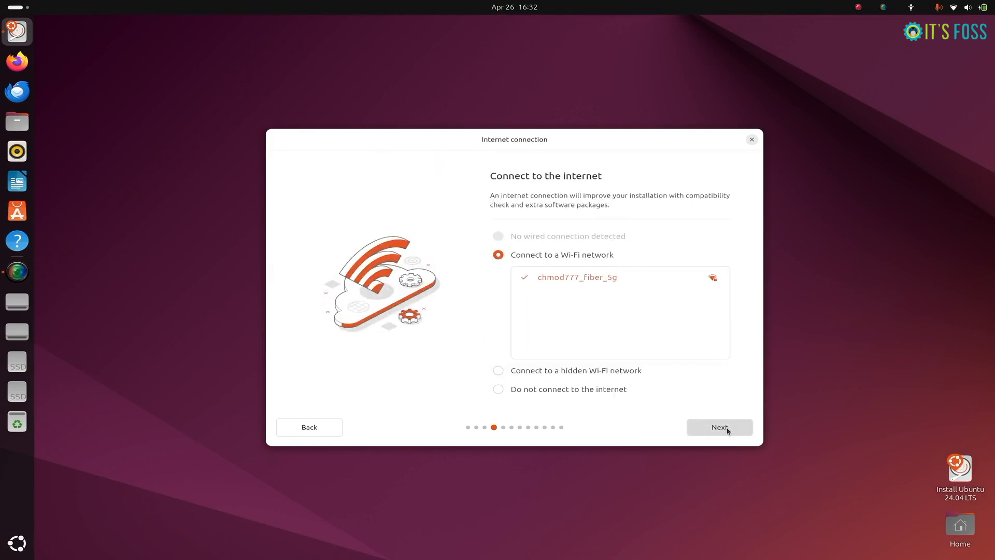
{"action": "left_click", "coordinate": [719, 426]}
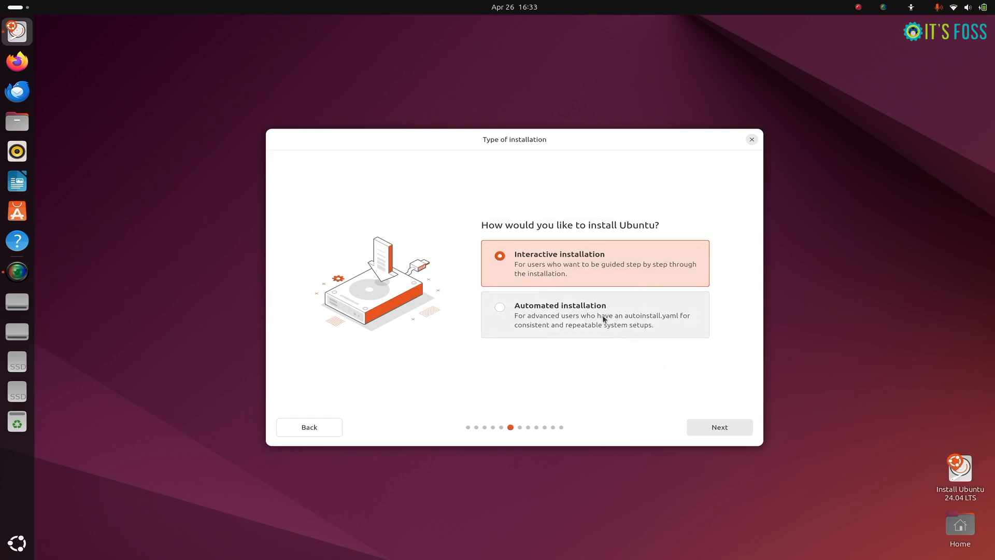
Keep interactive installation and choose the extended selection of apps.
{"action": "left_click", "coordinate": [719, 426]}
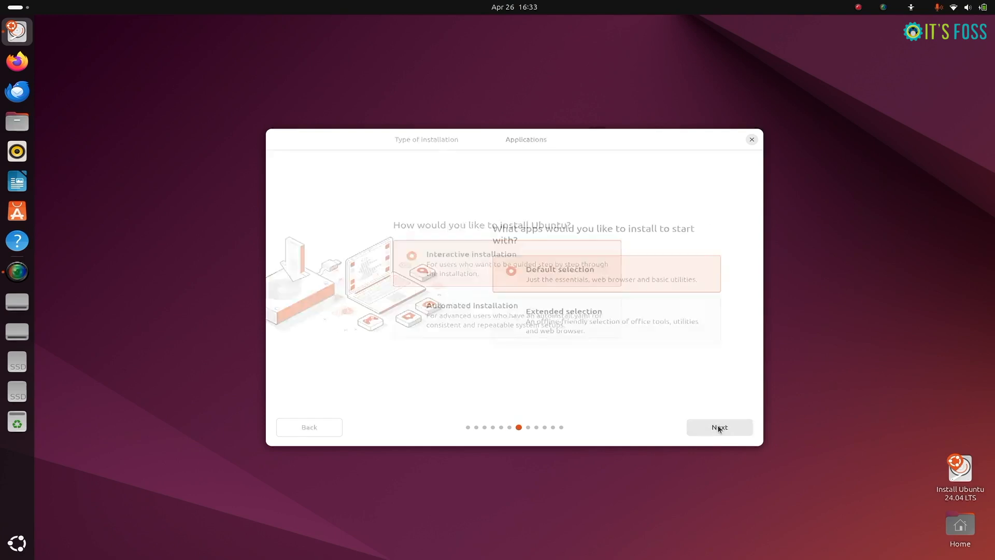
{"action": "left_click", "coordinate": [719, 426]}
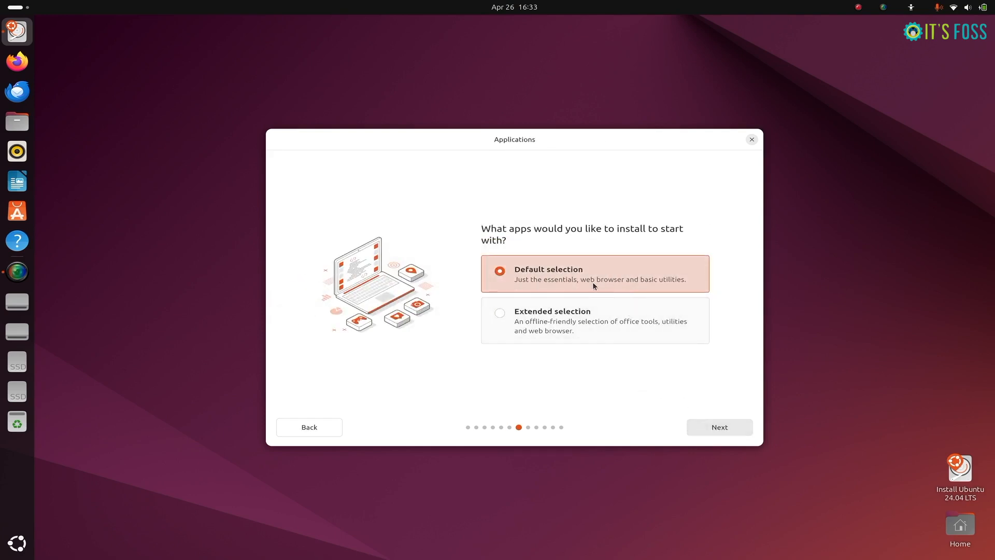
{"action": "mouse_move", "coordinate": [593, 329]}
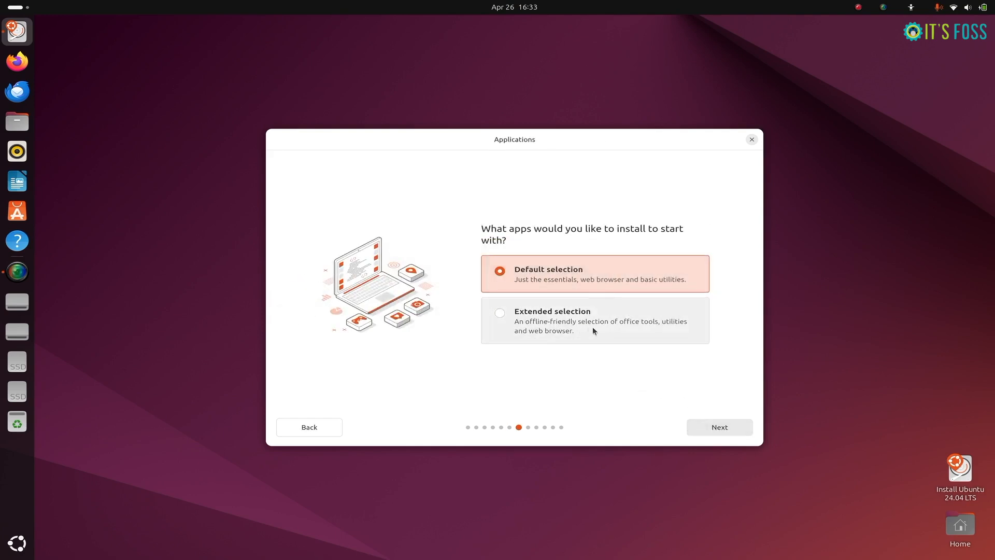
{"action": "mouse_move", "coordinate": [547, 335]}
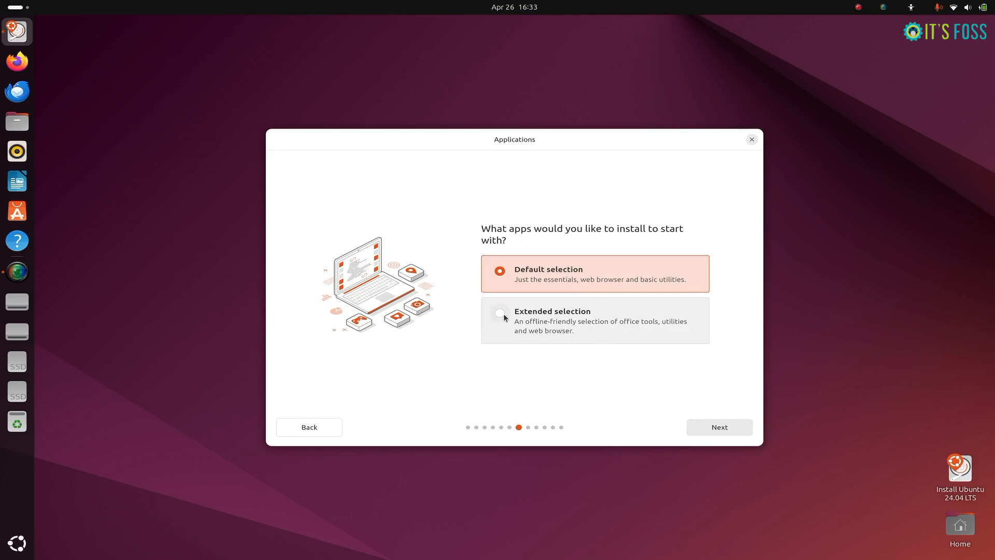
{"action": "left_click", "coordinate": [499, 313]}
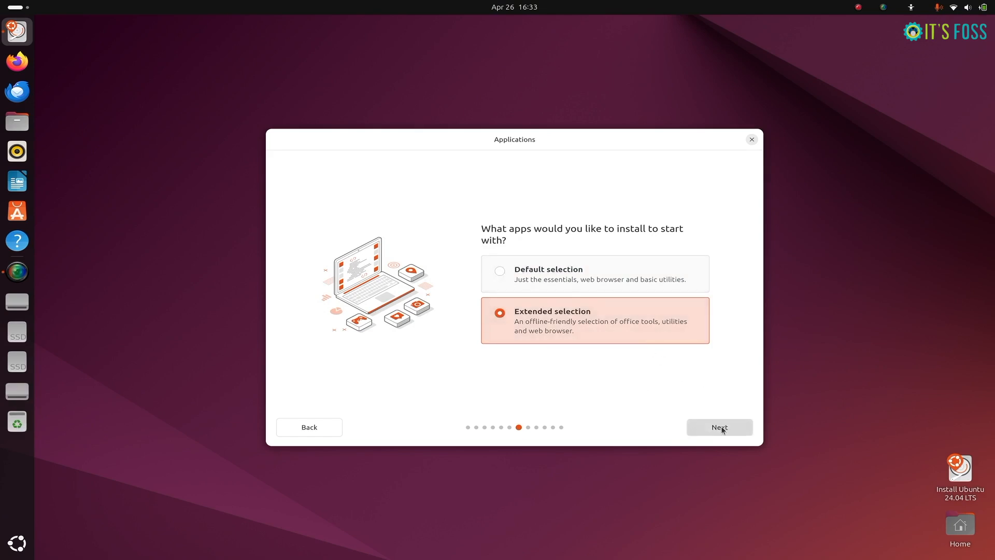
{"action": "left_click", "coordinate": [719, 426]}
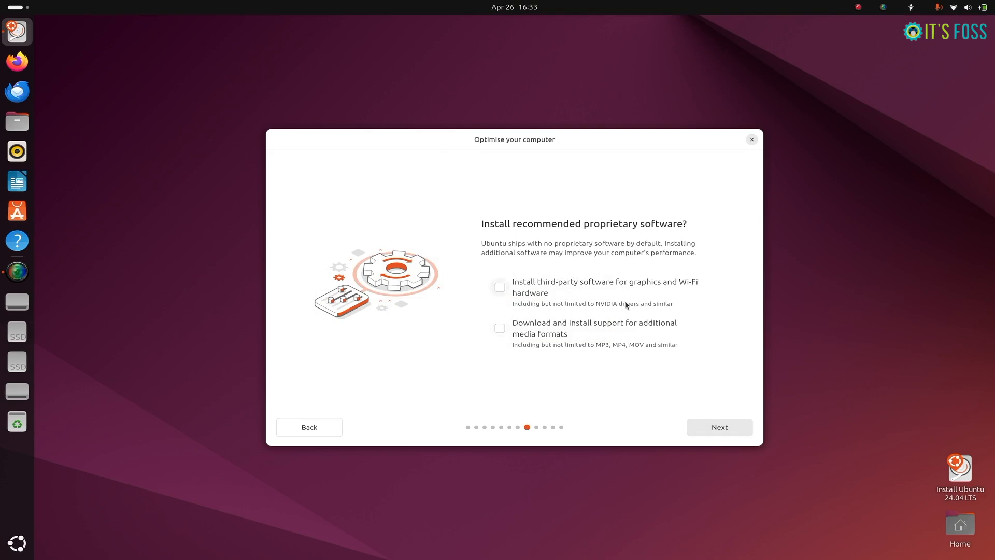
{"action": "mouse_move", "coordinate": [635, 377]}
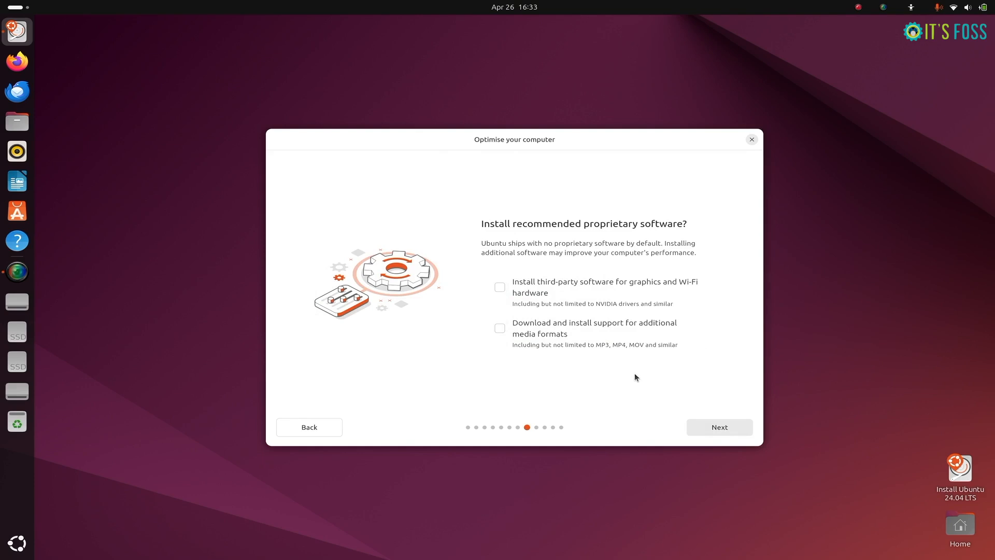
{"action": "mouse_move", "coordinate": [650, 392]}
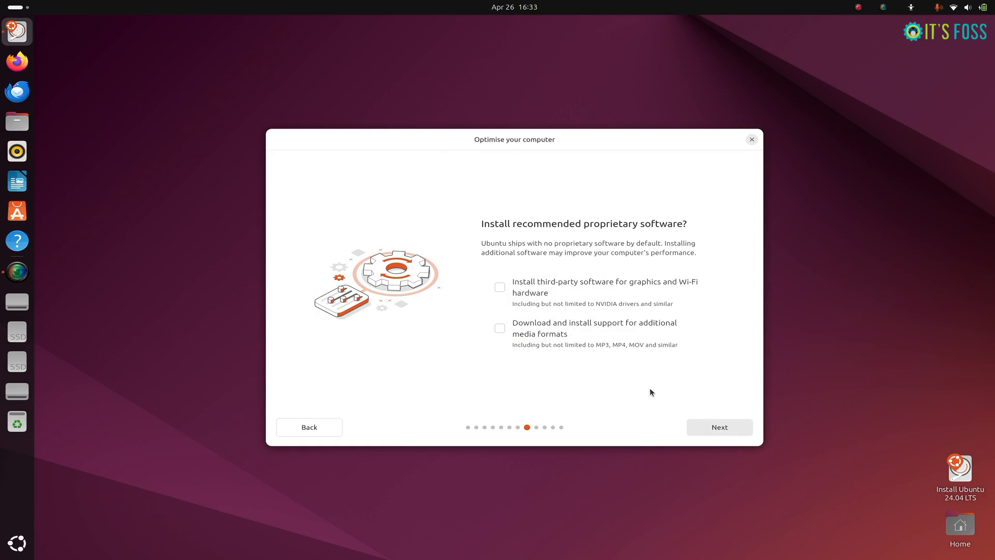
{"action": "mouse_move", "coordinate": [705, 396]}
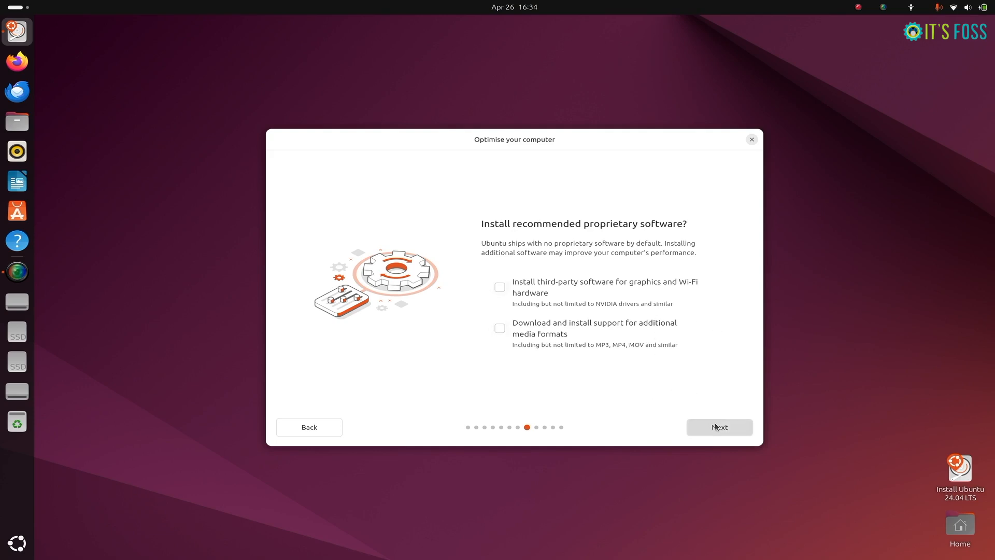
{"action": "mouse_move", "coordinate": [650, 343]}
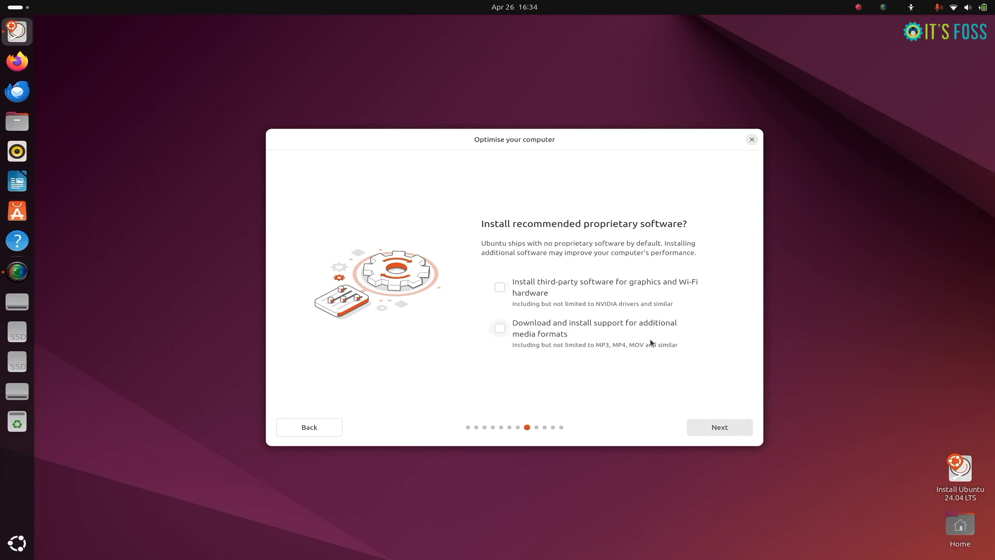
{"action": "mouse_move", "coordinate": [720, 426]}
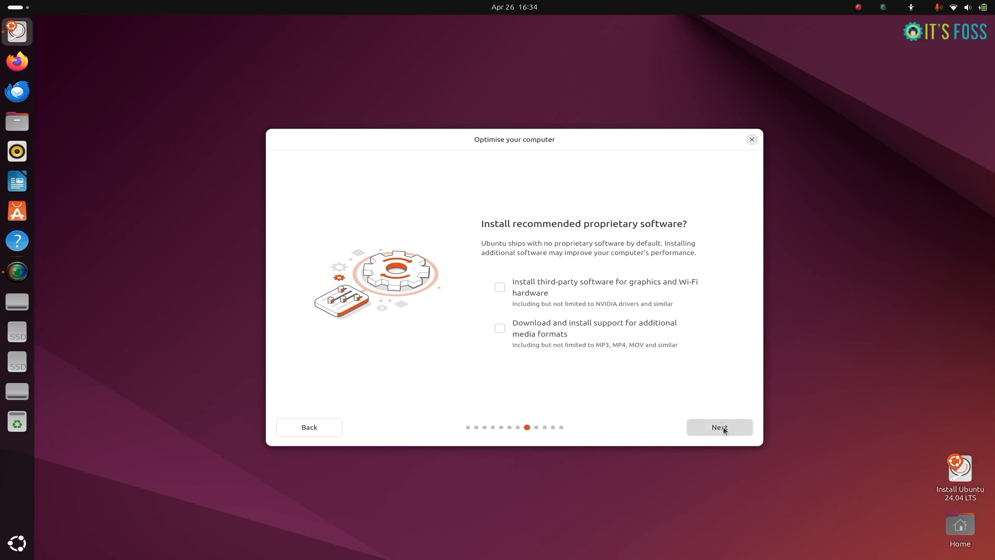
Skip proprietary software and choose manual installation for the disks.
{"action": "left_click", "coordinate": [719, 426]}
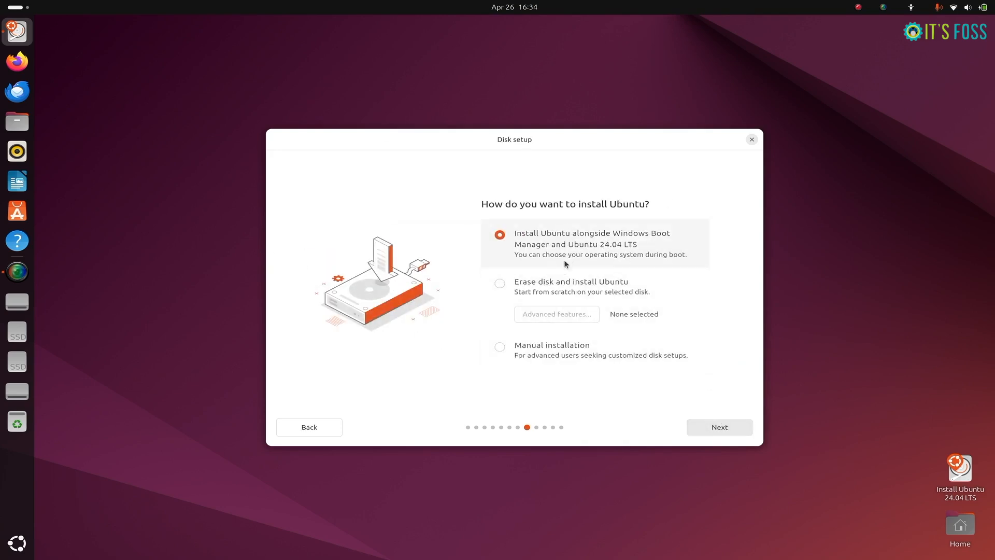
{"action": "mouse_move", "coordinate": [605, 244]}
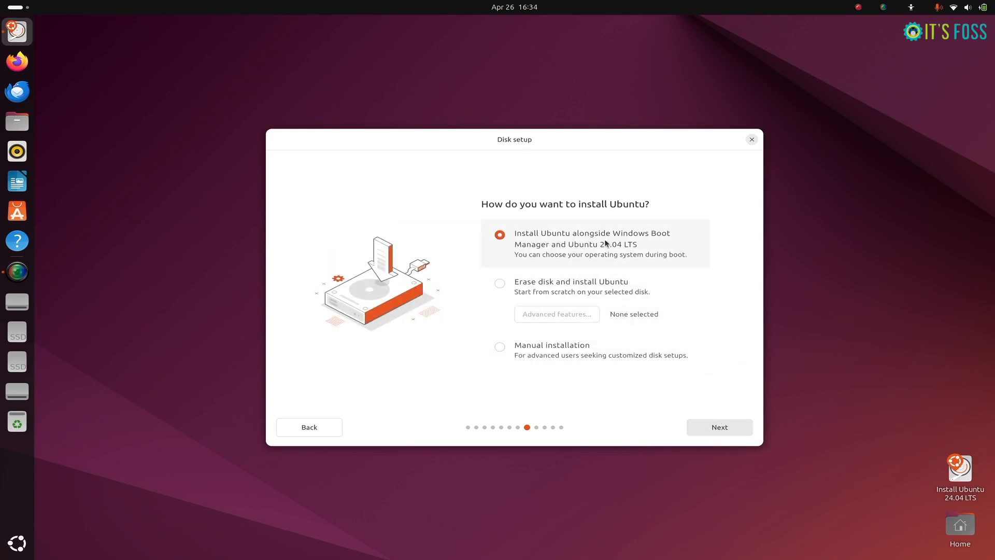
{"action": "left_click", "coordinate": [499, 347]}
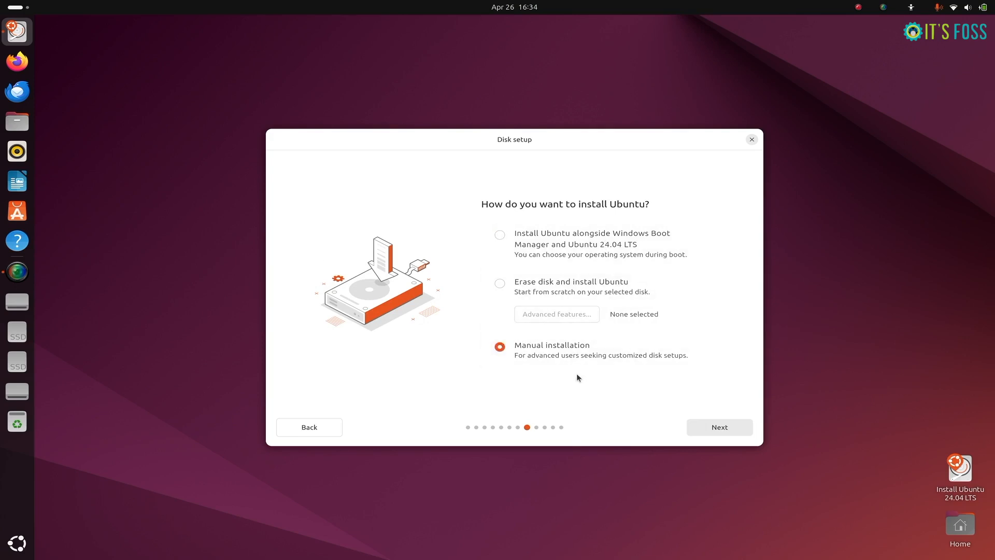
{"action": "left_click", "coordinate": [718, 426]}
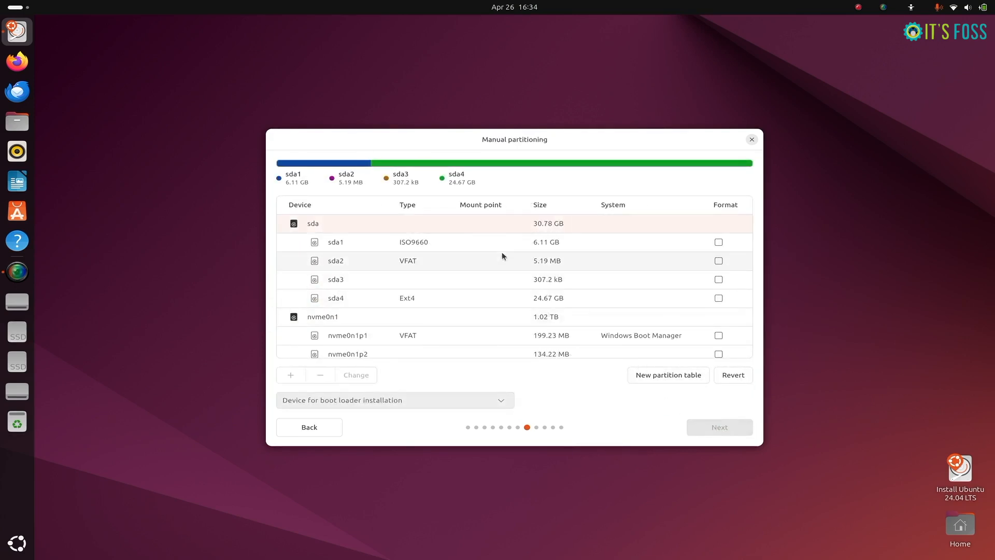
Scroll the partition list down to the nvme0n1 drive's partitions.
{"action": "scroll", "scroll_direction": "down", "scroll_amount": 3}
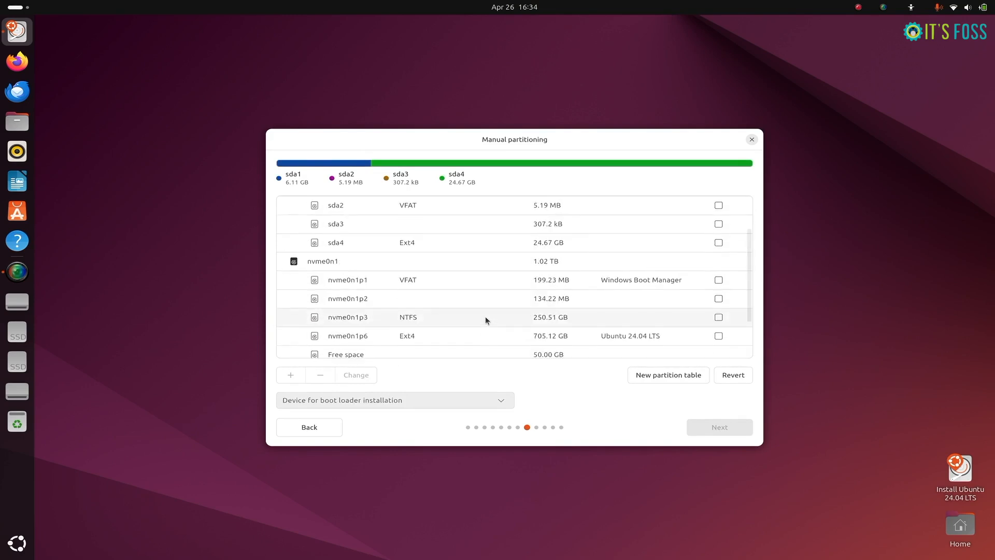
{"action": "scroll", "scroll_direction": "down", "scroll_amount": 3}
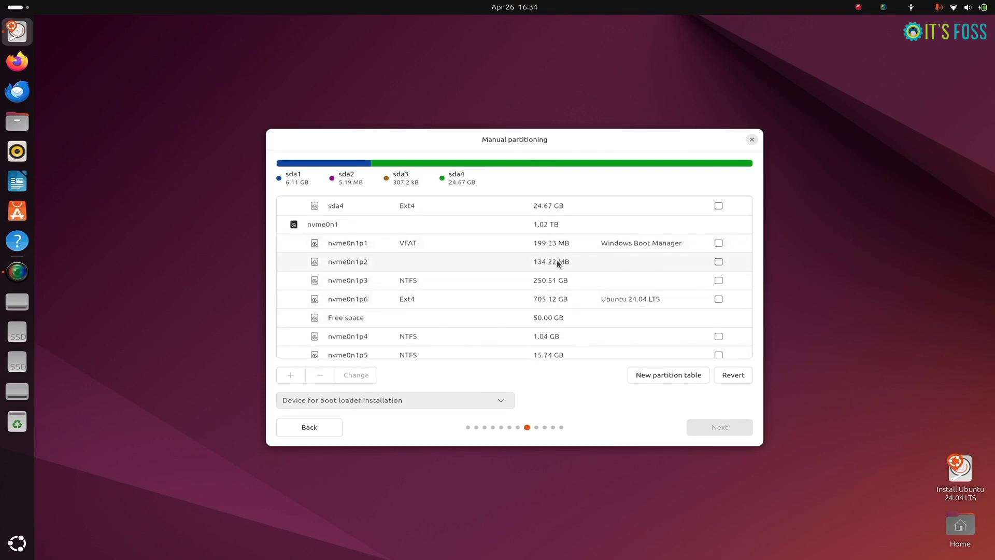
{"action": "mouse_move", "coordinate": [487, 287]}
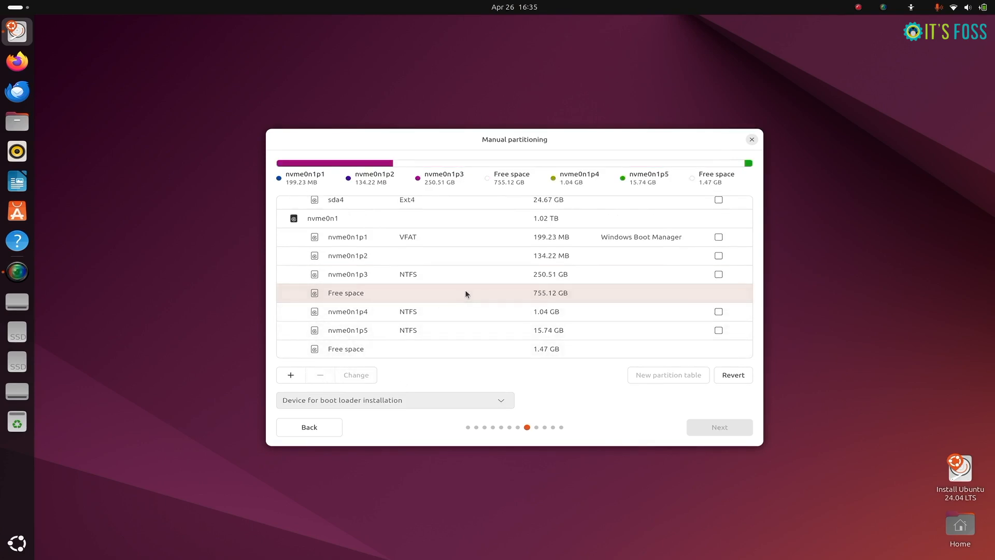
{"action": "mouse_move", "coordinate": [500, 327]}
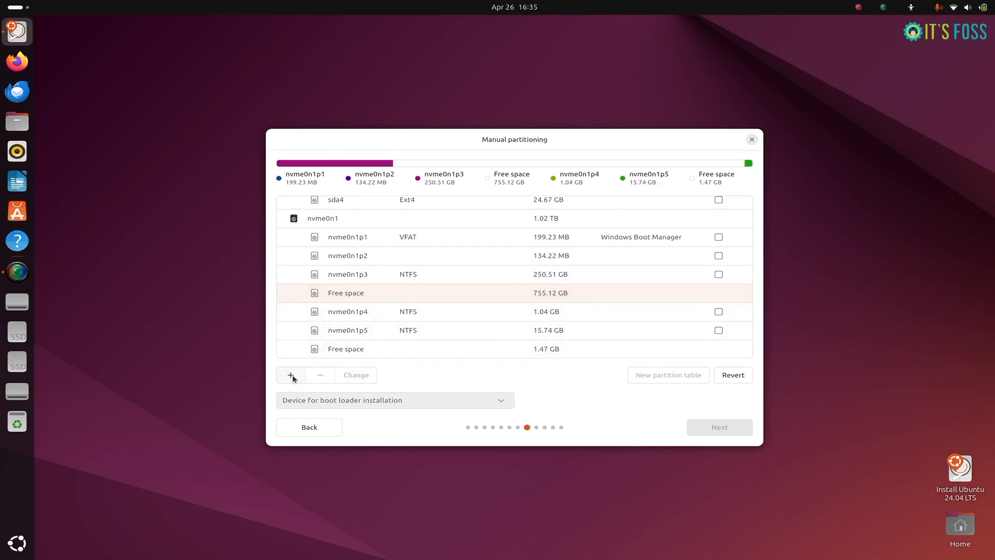
Create an Ext4 partition mounted at / in the free space and continue.
{"action": "left_click", "coordinate": [290, 375]}
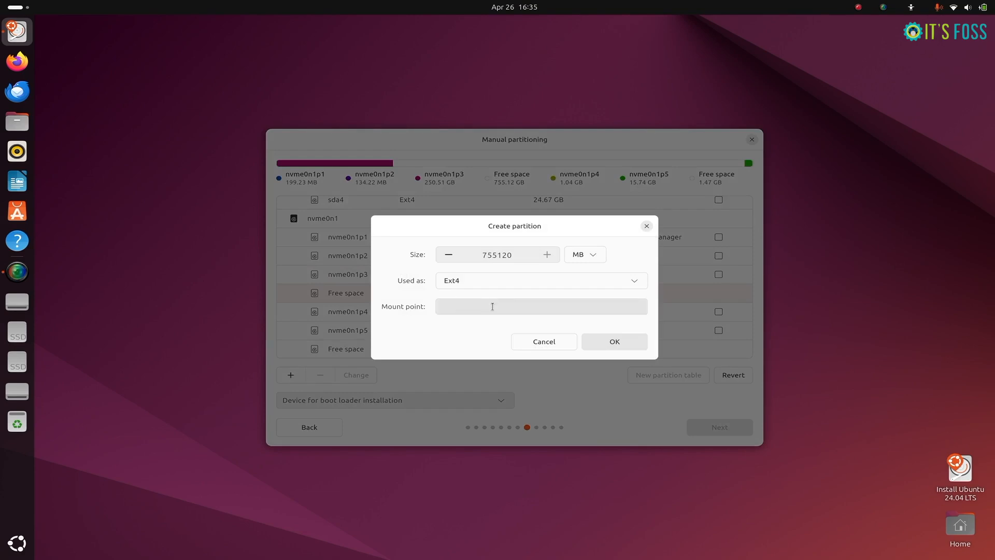
{"action": "type", "text": "/"}
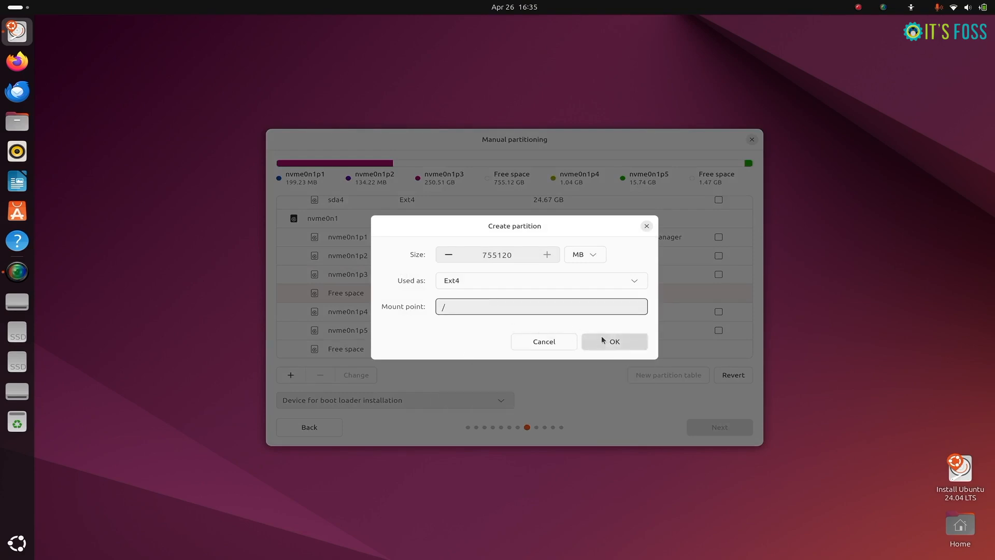
{"action": "left_click", "coordinate": [612, 341]}
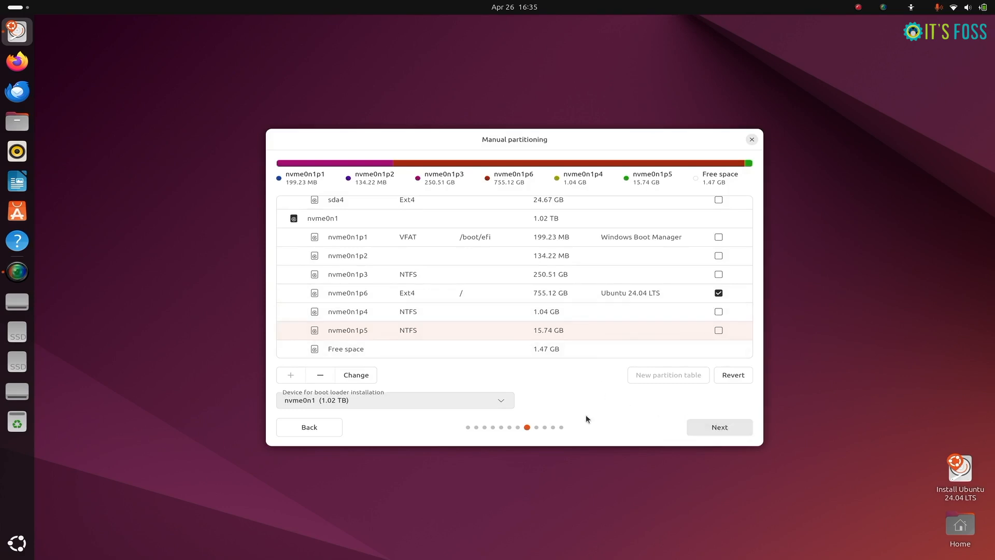
{"action": "mouse_move", "coordinate": [554, 243]}
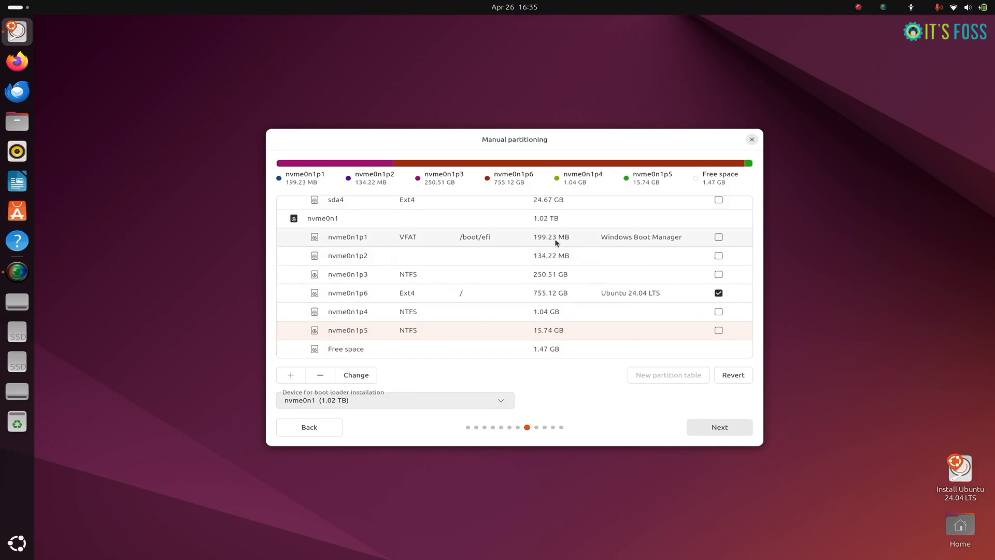
{"action": "mouse_move", "coordinate": [694, 399]}
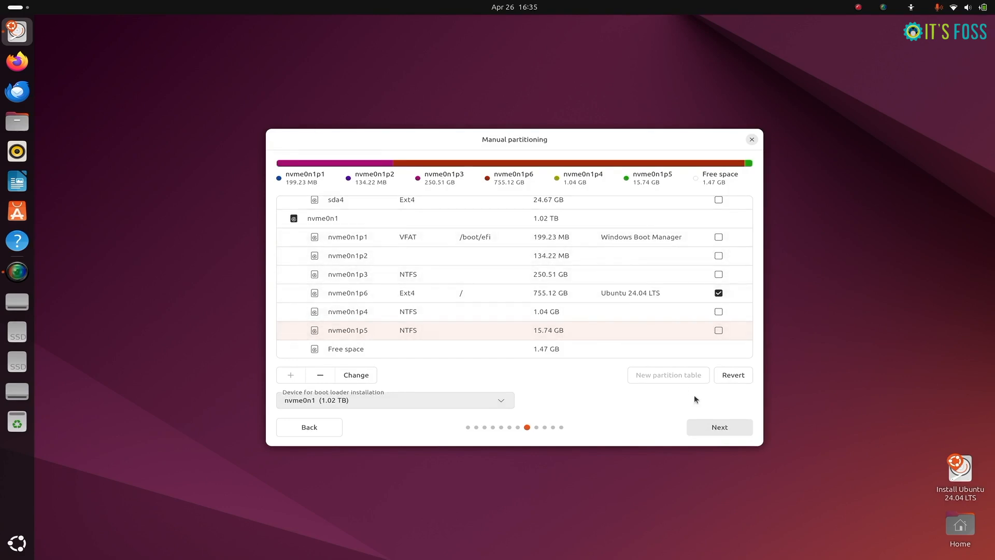
{"action": "left_click", "coordinate": [719, 426]}
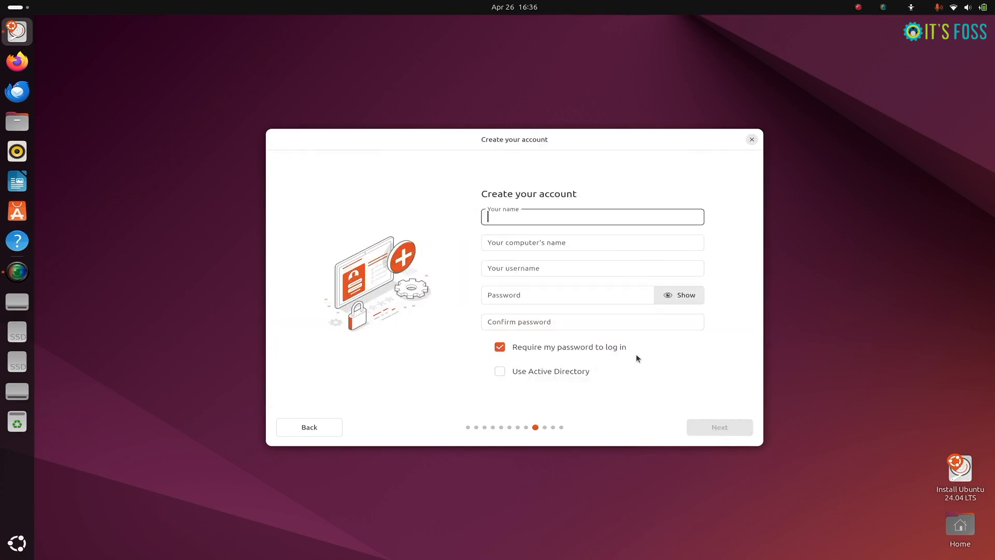
Create the 'abhishek' account, keep the Asia/Kolkata timezone and start installing.
{"action": "type", "text": "abhishek"}
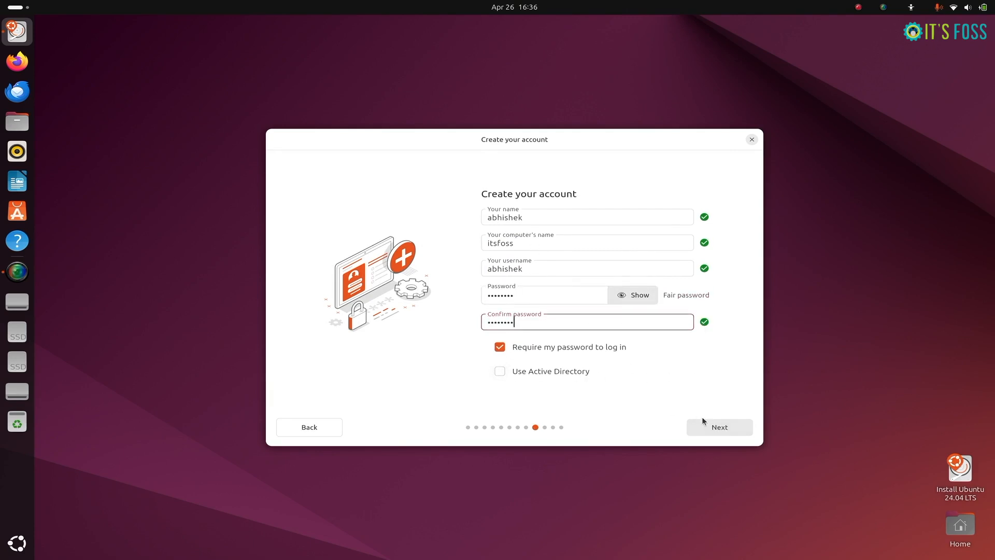
{"action": "left_click", "coordinate": [720, 426]}
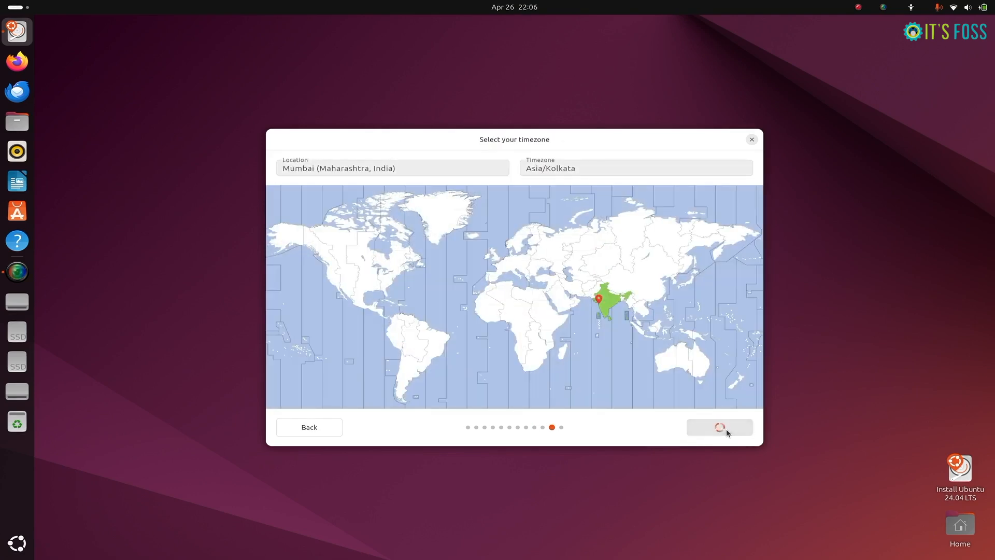
{"action": "left_click", "coordinate": [719, 426]}
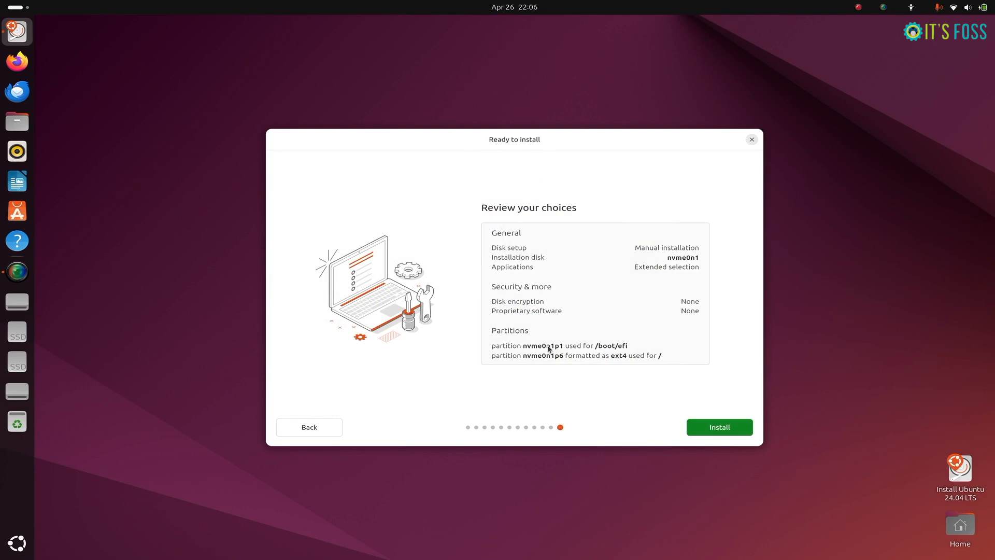
{"action": "left_click", "coordinate": [719, 426]}
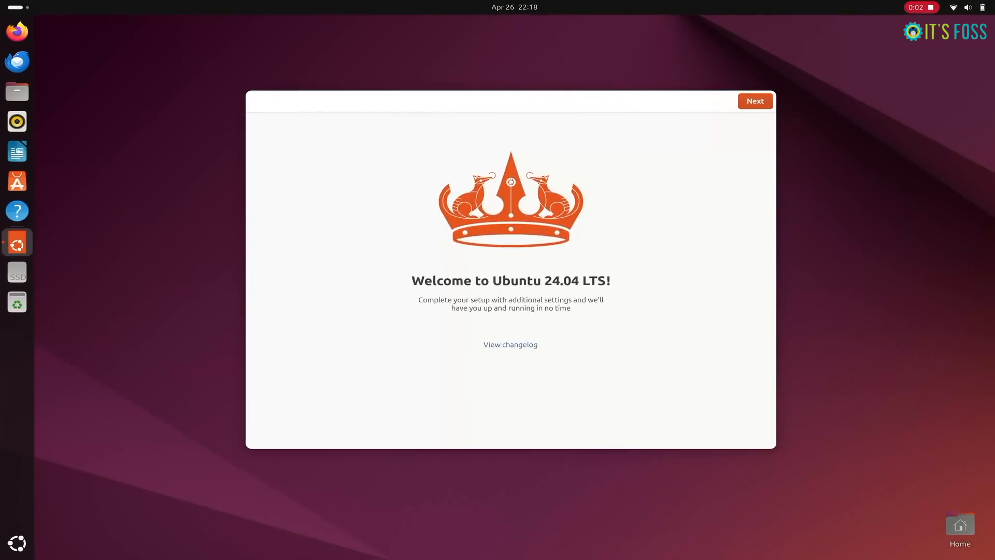
Skip Ubuntu Pro for now and choose not to share system data.
{"action": "left_click", "coordinate": [754, 100]}
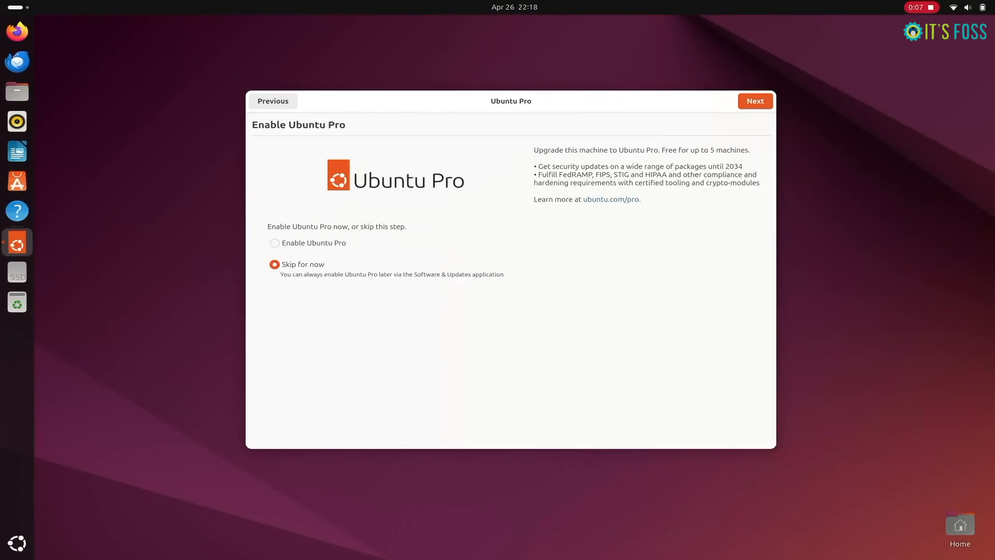
{"action": "left_click", "coordinate": [755, 100]}
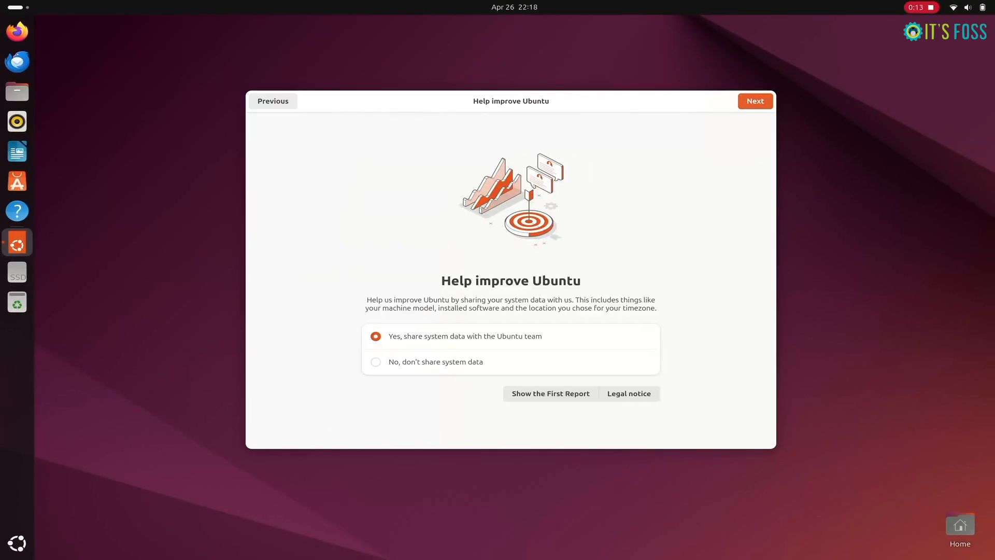
{"action": "left_click", "coordinate": [375, 362]}
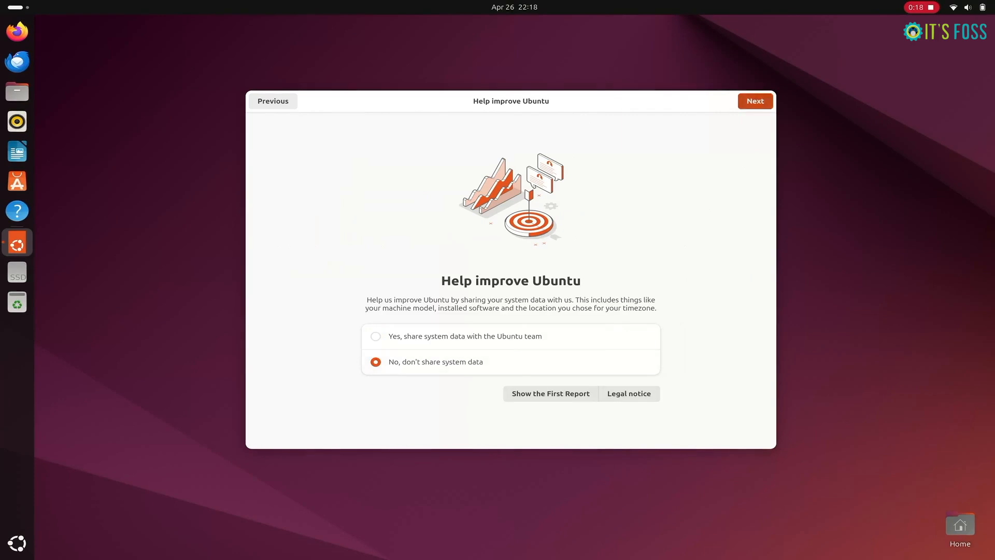